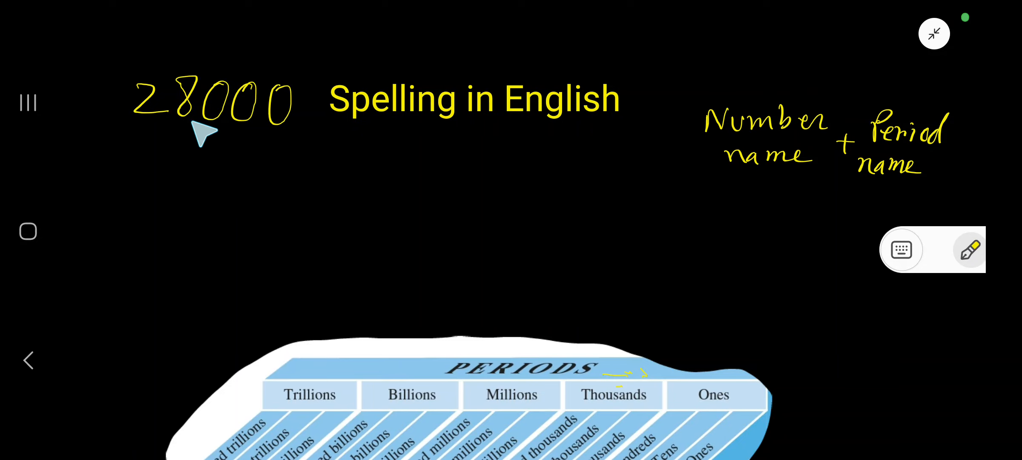
mouse_move(563, 142)
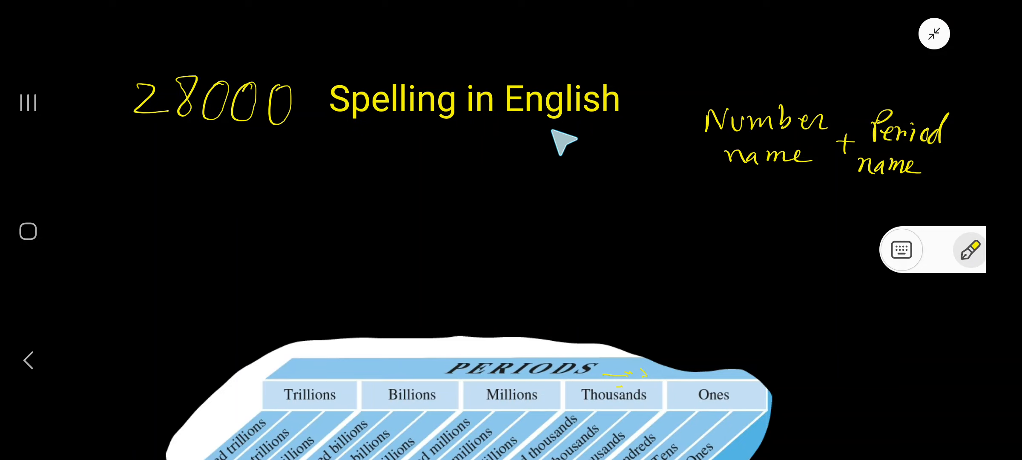
mouse_move(391, 159)
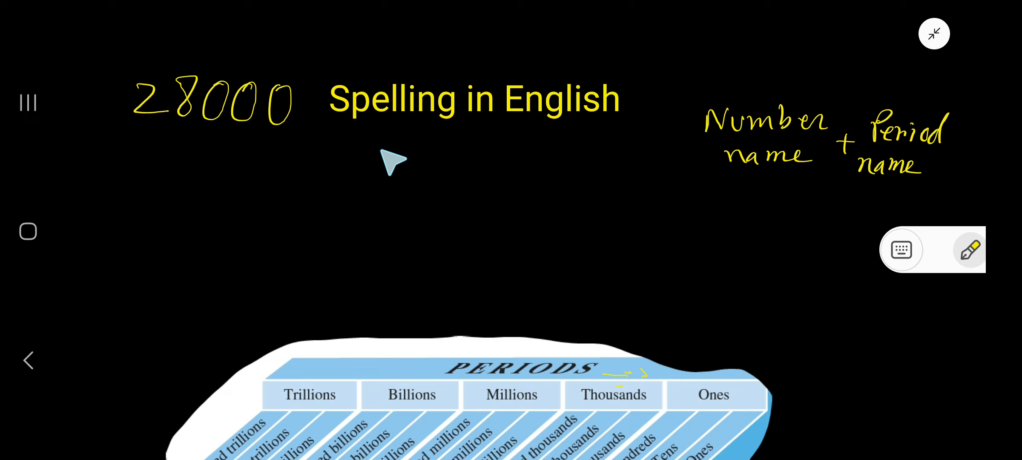
mouse_move(782, 163)
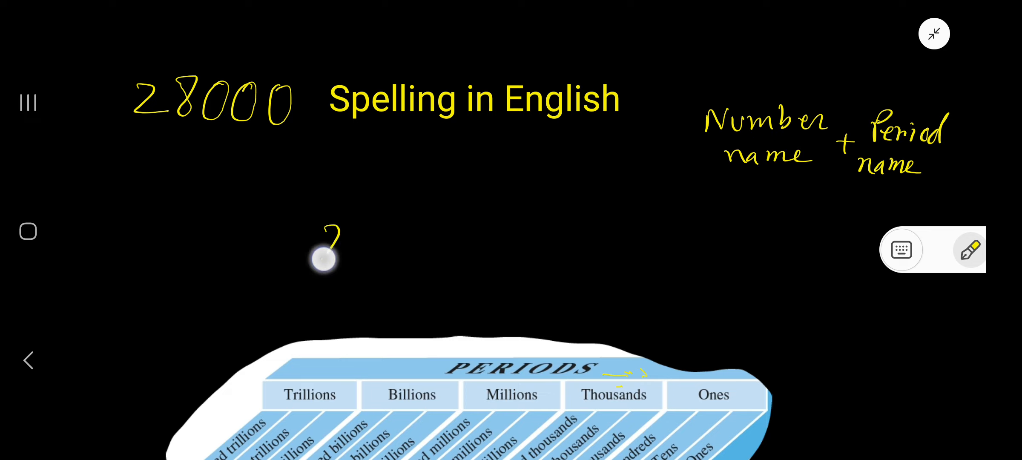
- Handwrite 28000 under the heading and mark the last three zeros
left_click_drag(329, 248, 515, 244)
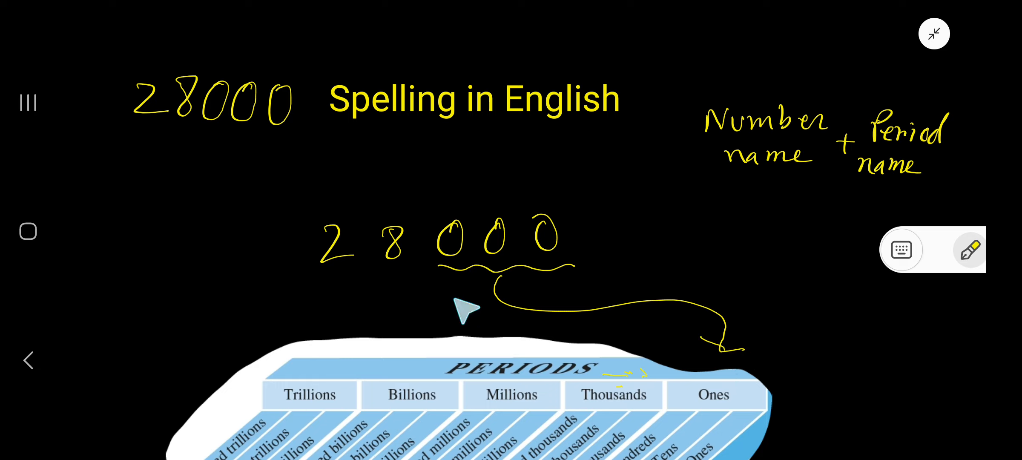
left_click_drag(316, 269, 405, 269)
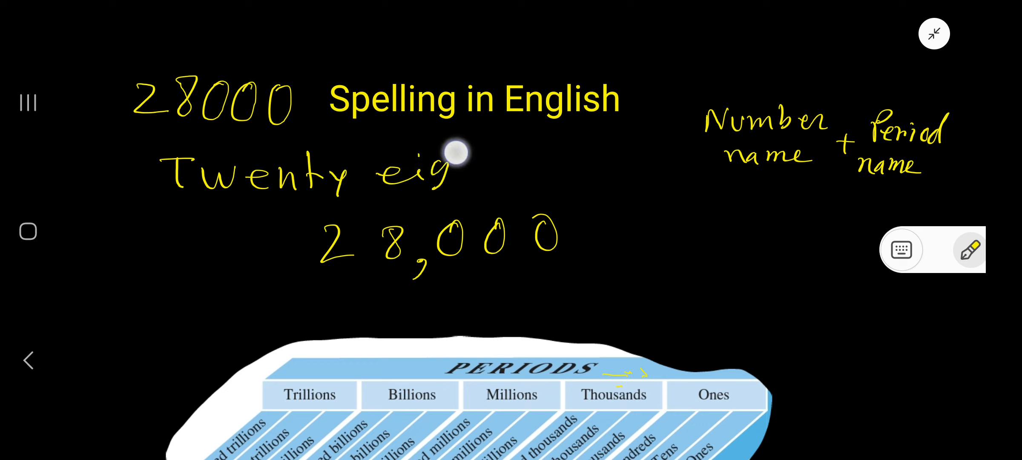
- Handwrite 'Twenty-eight thousand', finishing 'eight', adding 'thousand' and a hyphen
left_click_drag(456, 153, 495, 162)
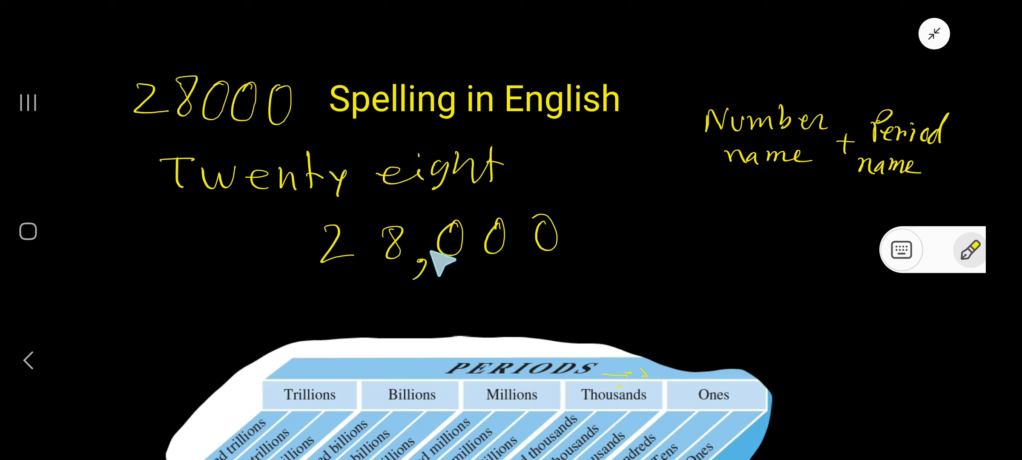
mouse_move(437, 277)
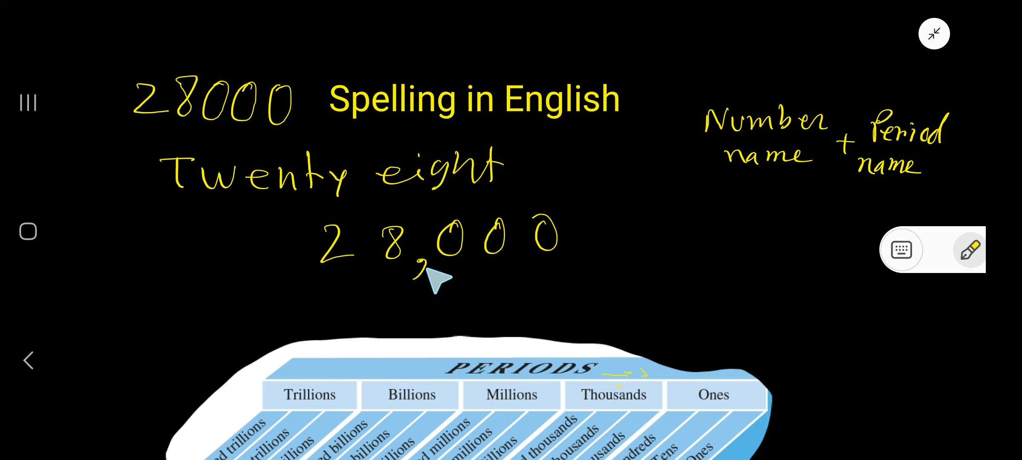
mouse_move(417, 264)
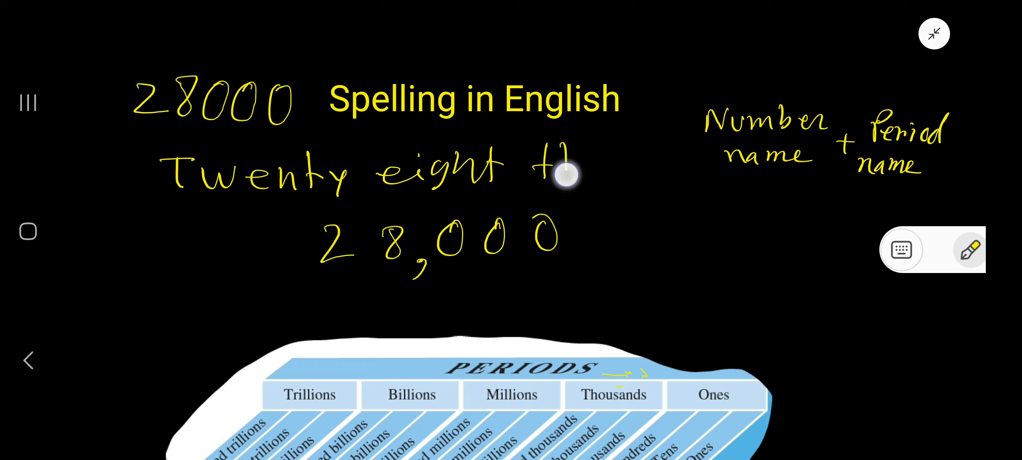
left_click_drag(564, 176, 678, 179)
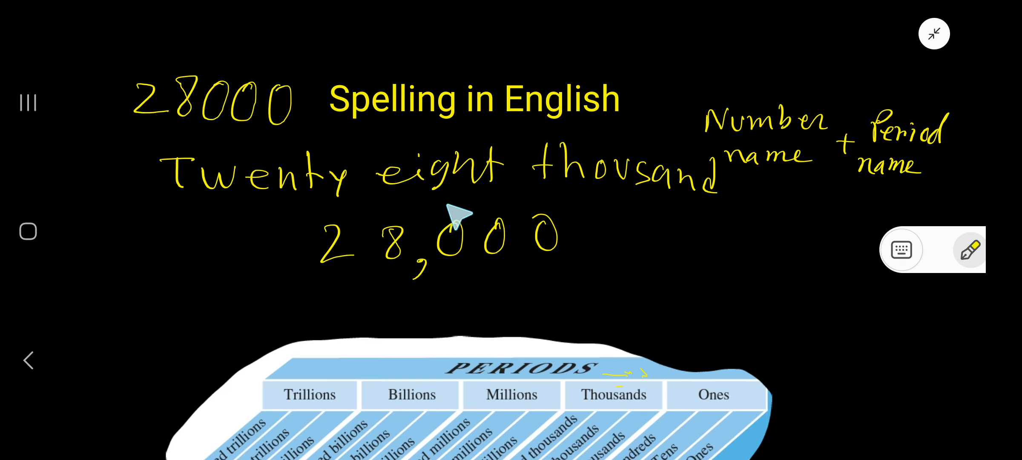
left_click_drag(456, 215, 137, 267)
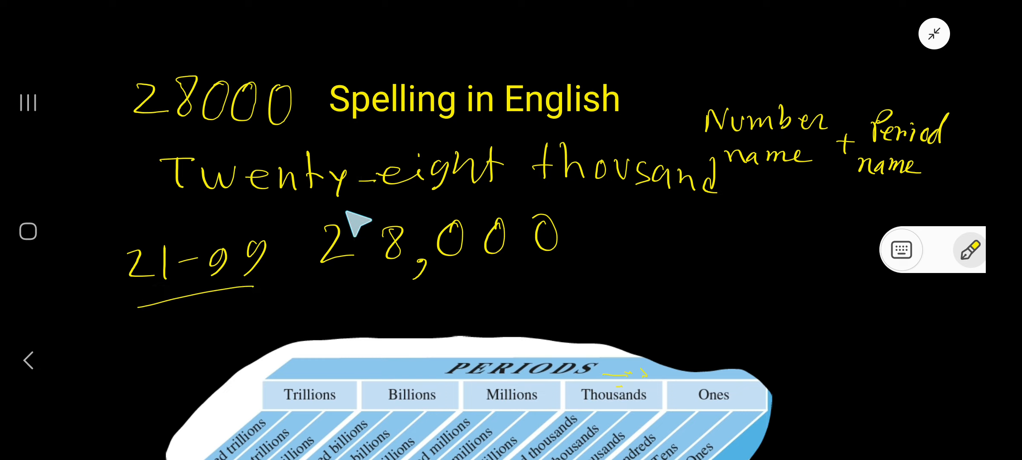
mouse_move(499, 215)
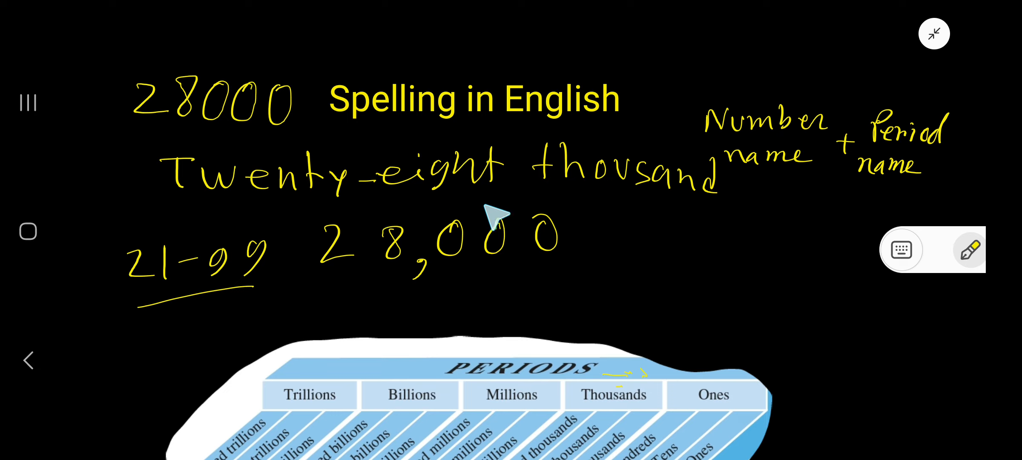